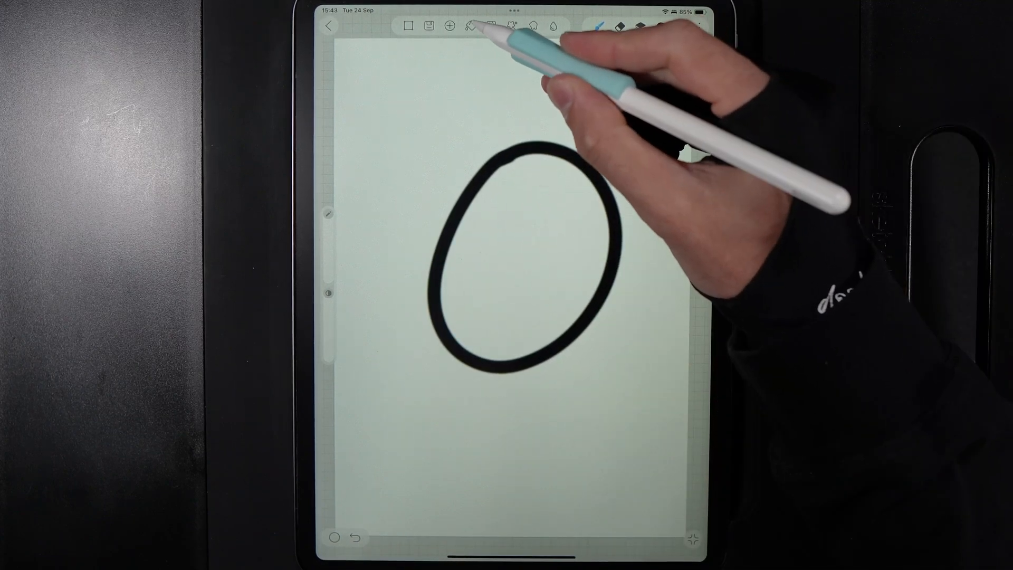
Step: Try the Fill tool inside the black circle, then lower the tolerance from 255
left_click(470, 26)
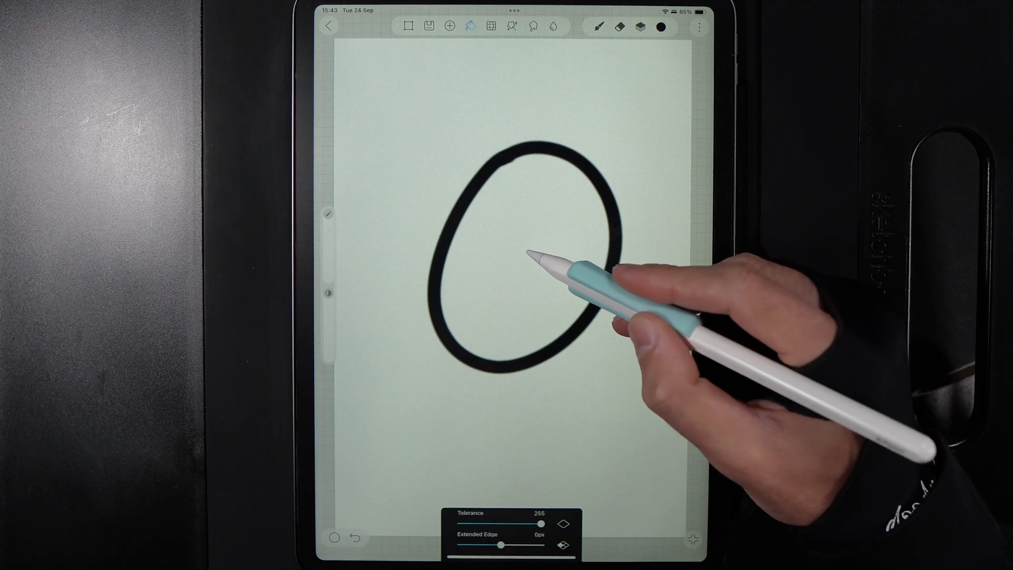
left_click(527, 264)
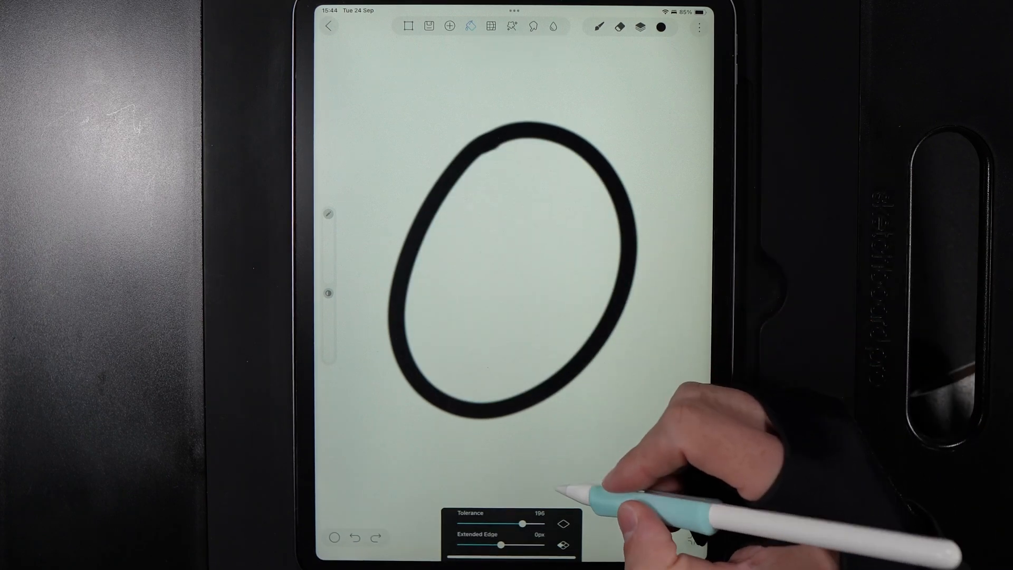
left_click_drag(521, 524, 536, 525)
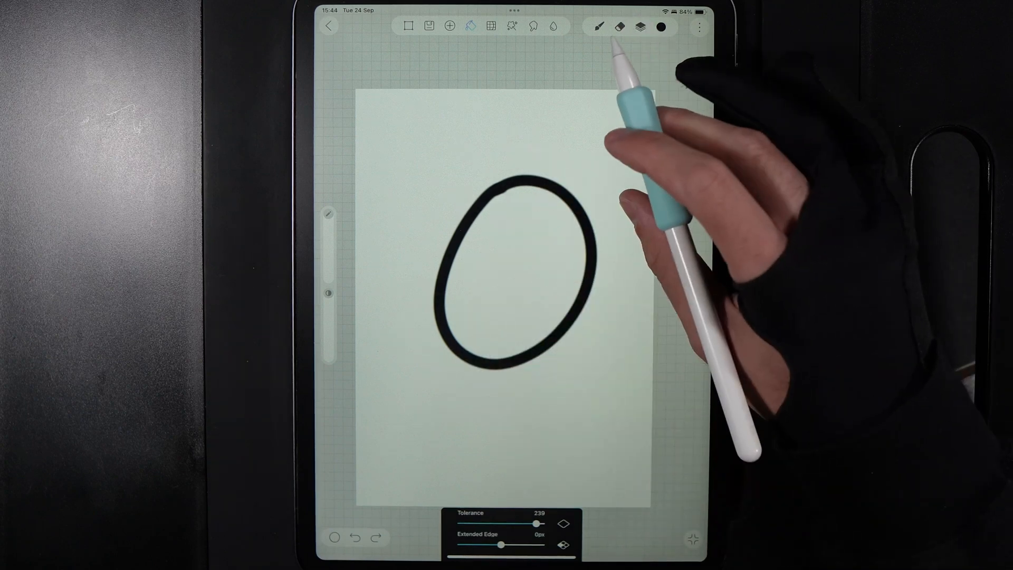
Step: Pick an Ink brush from the Brush Library, then fill the rough circle at tolerance about 185
left_click(597, 27)
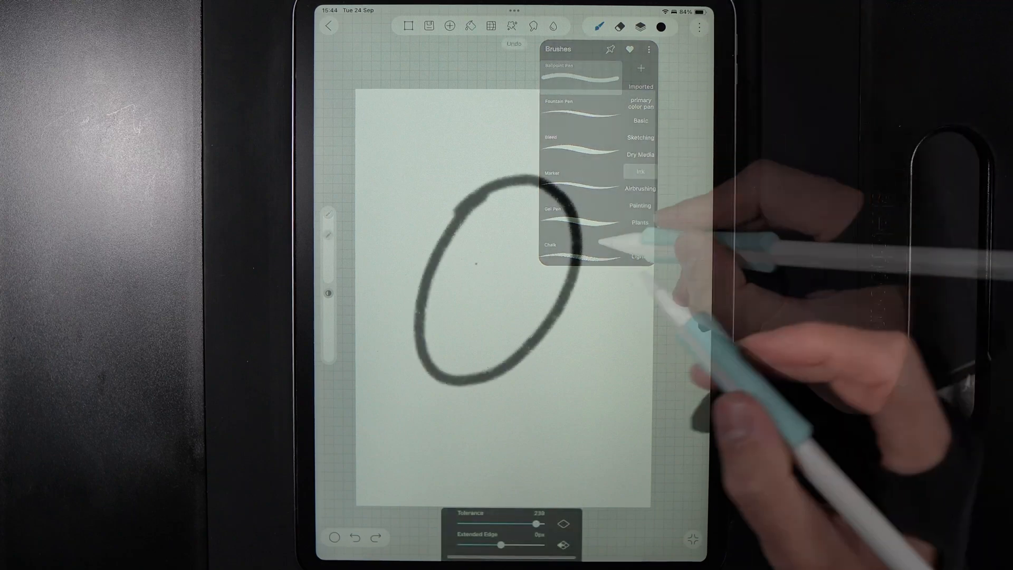
left_click(639, 169)
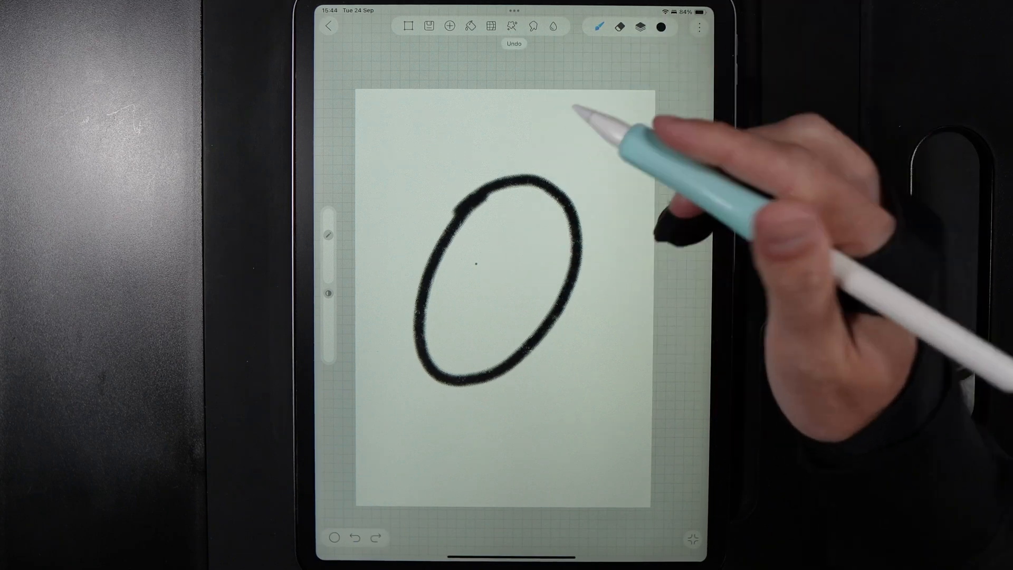
left_click(473, 27)
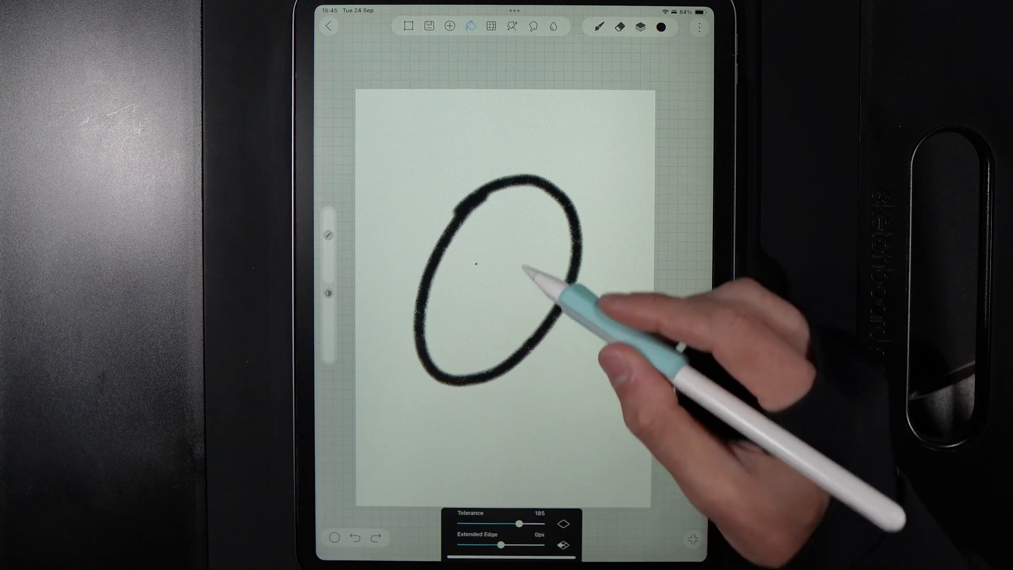
left_click(475, 265)
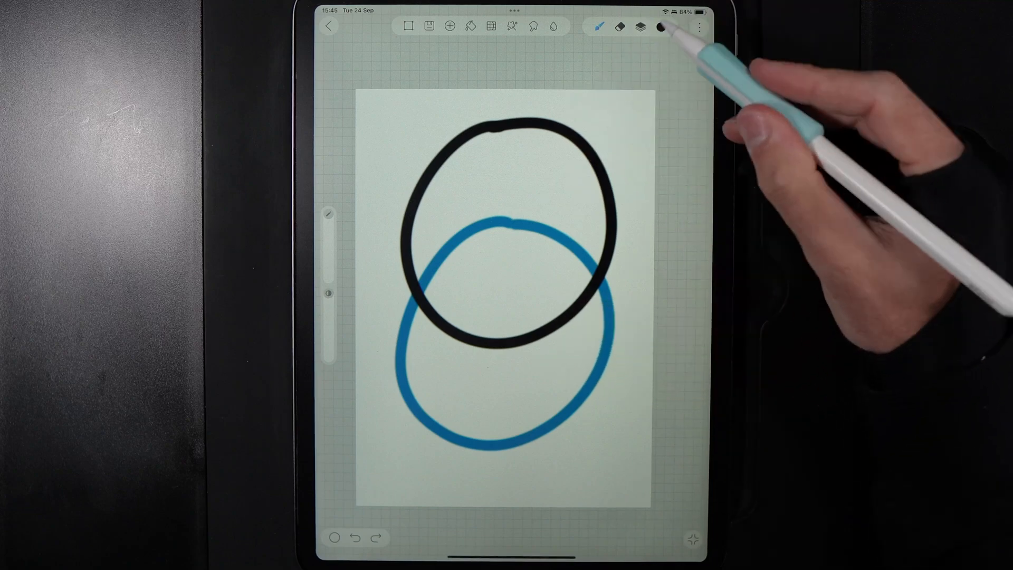
Step: Check the layer and sampling options, then fill the black circle solid black over the blue outline
left_click(646, 26)
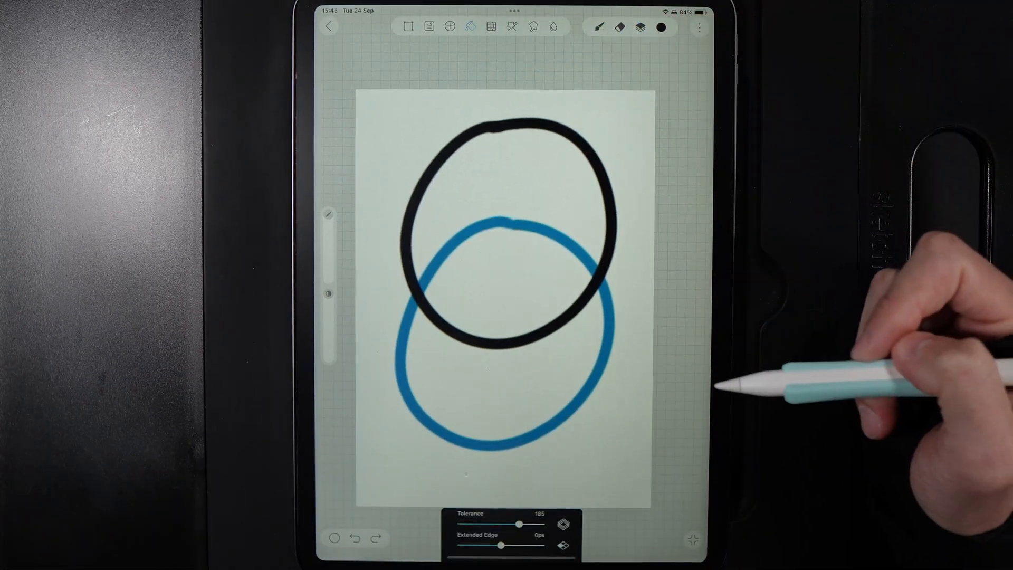
left_click(496, 266)
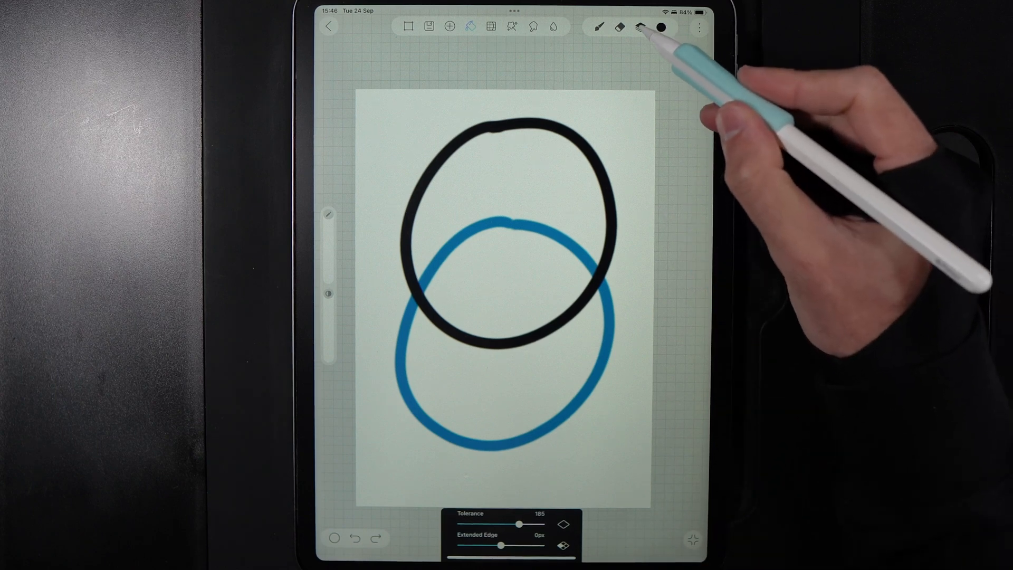
left_click(640, 26)
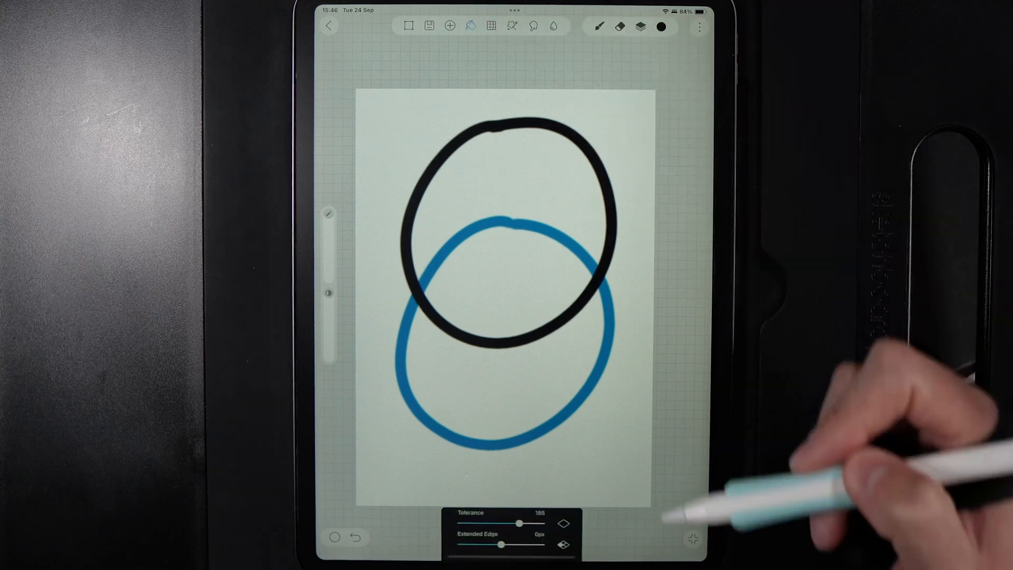
left_click(507, 212)
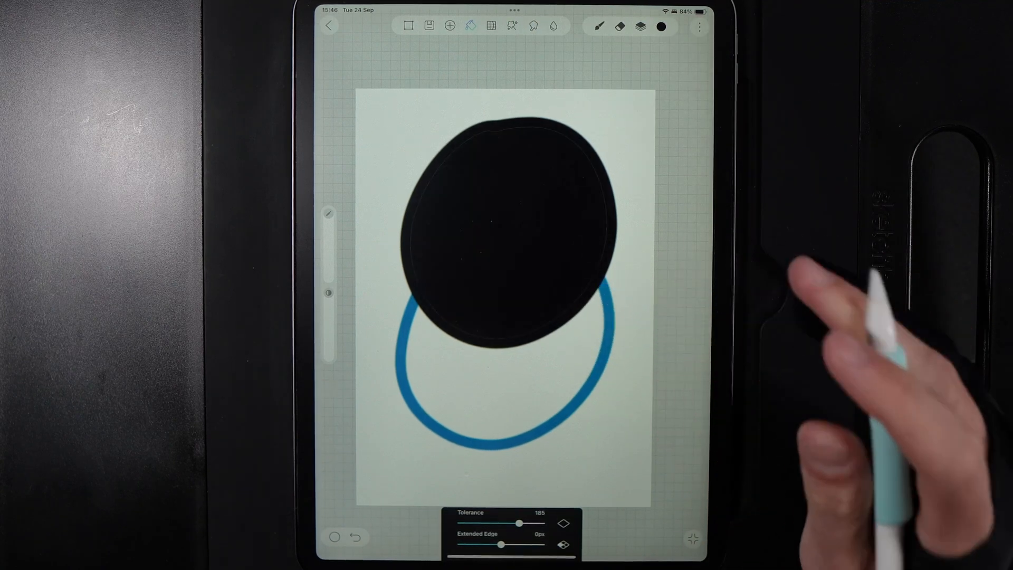